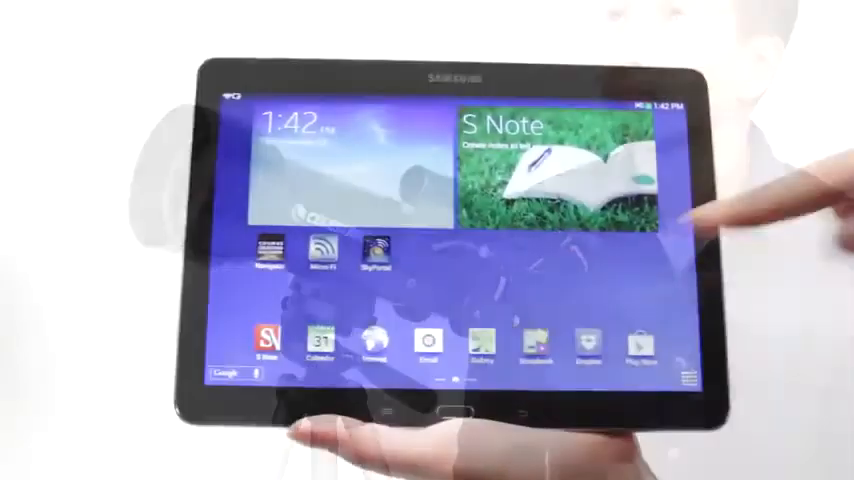
- Launch SkyPortal and display Jupiter's info page with visibility, coordinates and physical parameters
click(375, 250)
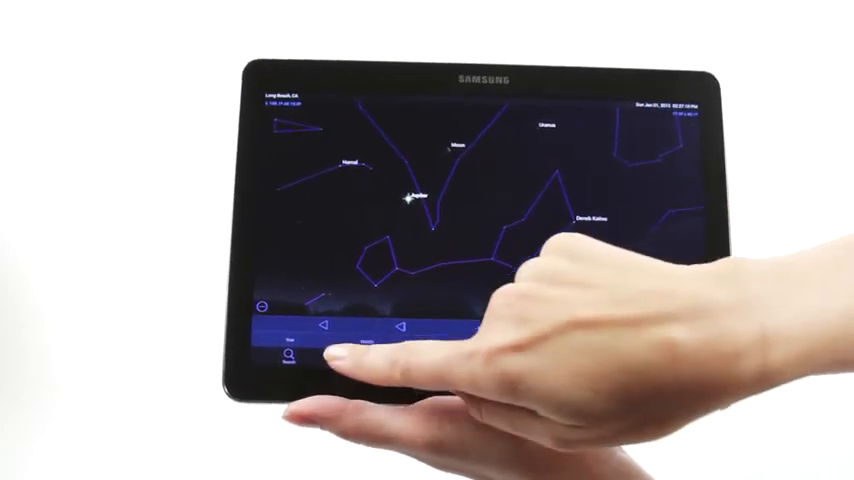
click(410, 195)
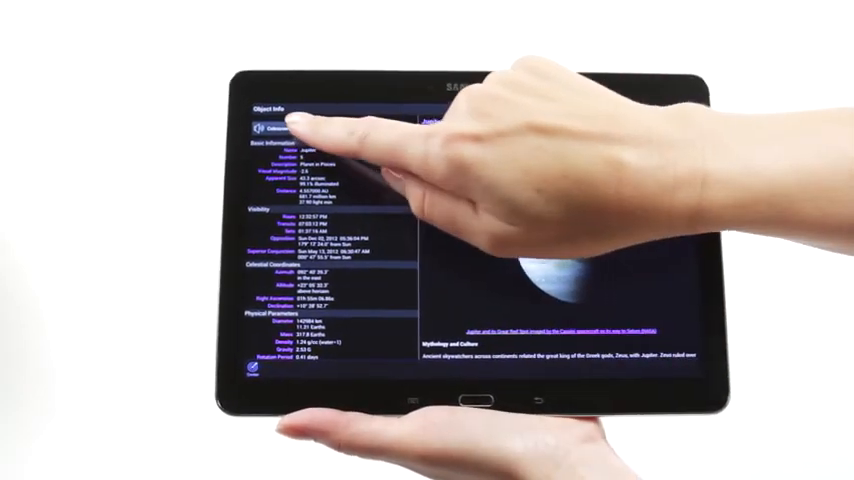